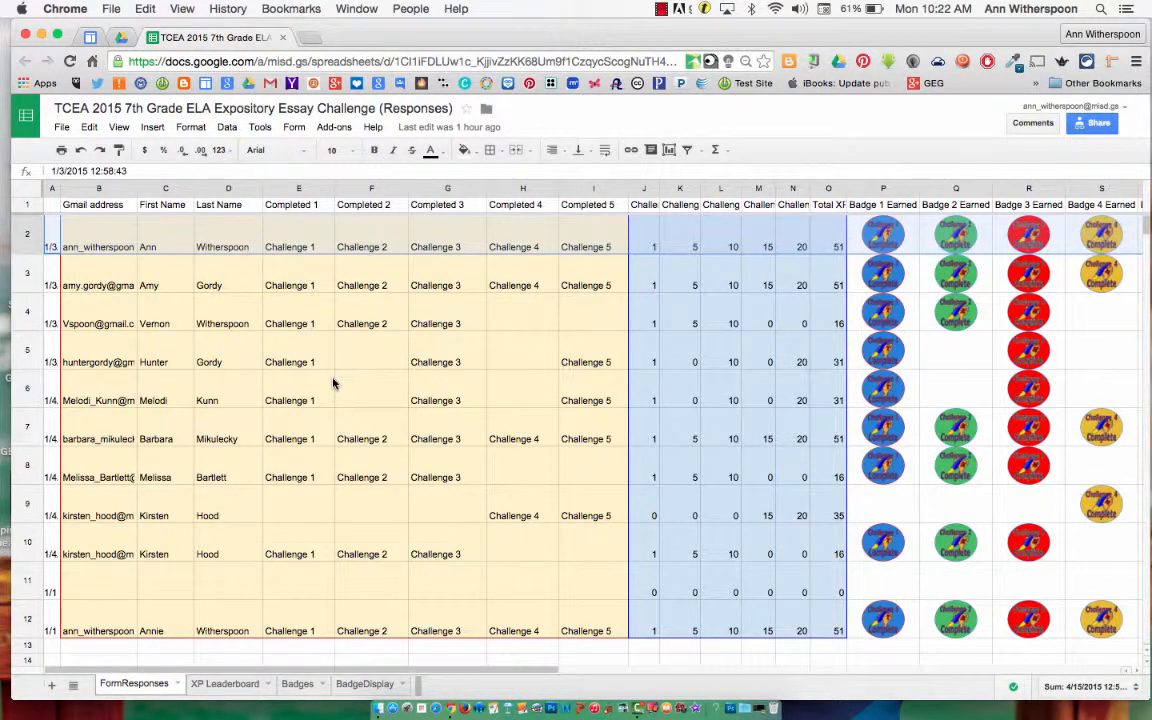
mouse_move(184, 341)
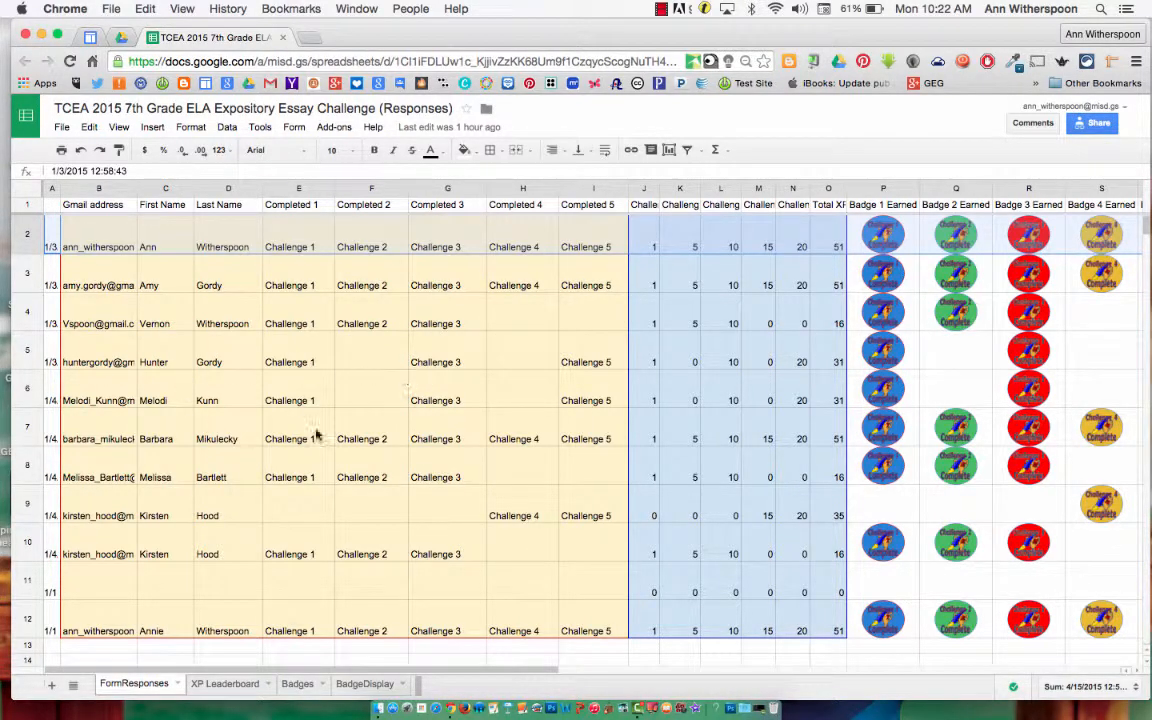
mouse_move(380, 432)
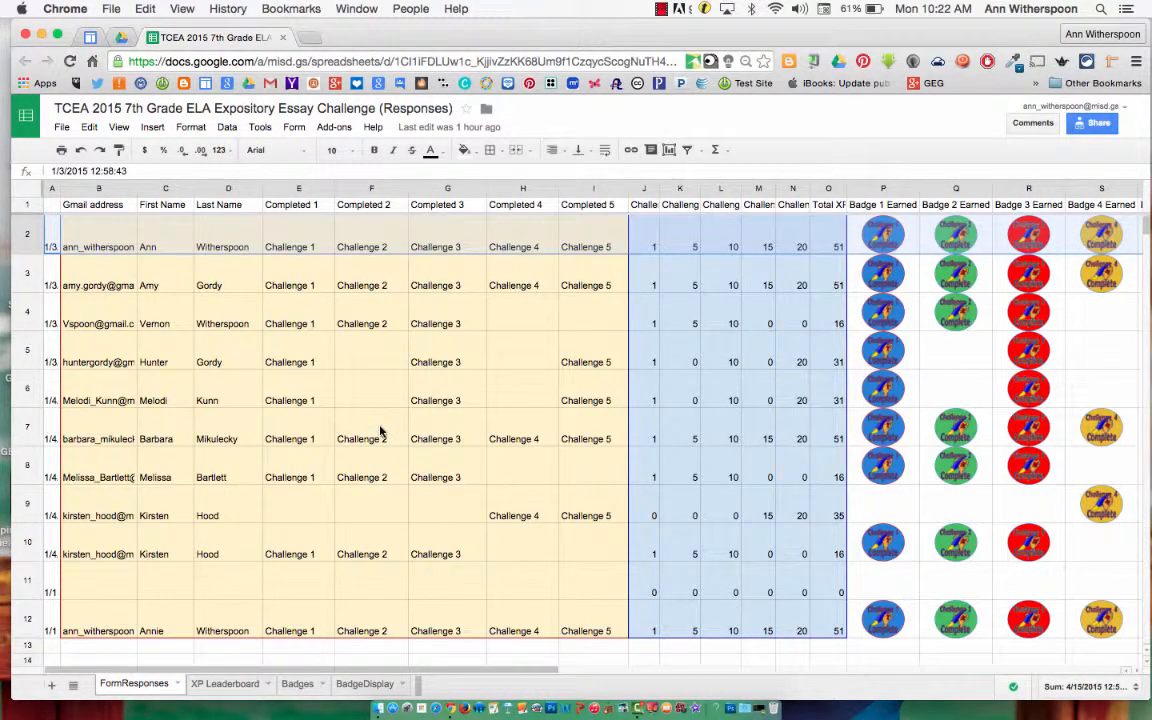
mouse_move(419, 424)
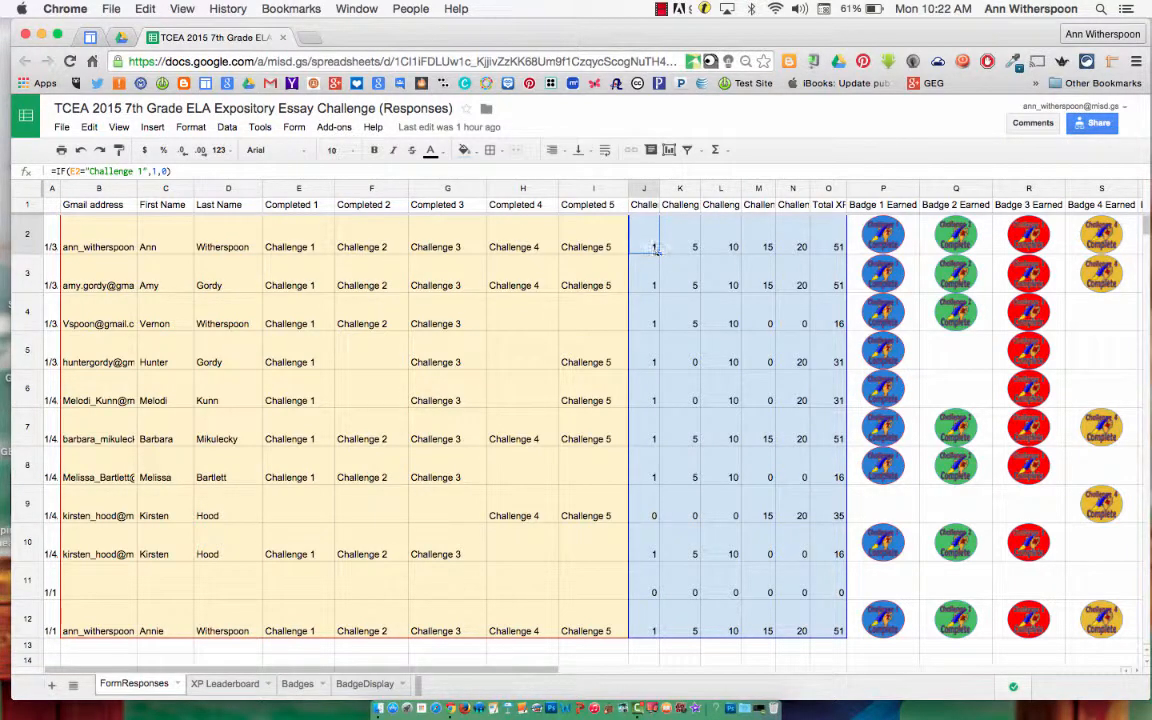
mouse_move(660, 260)
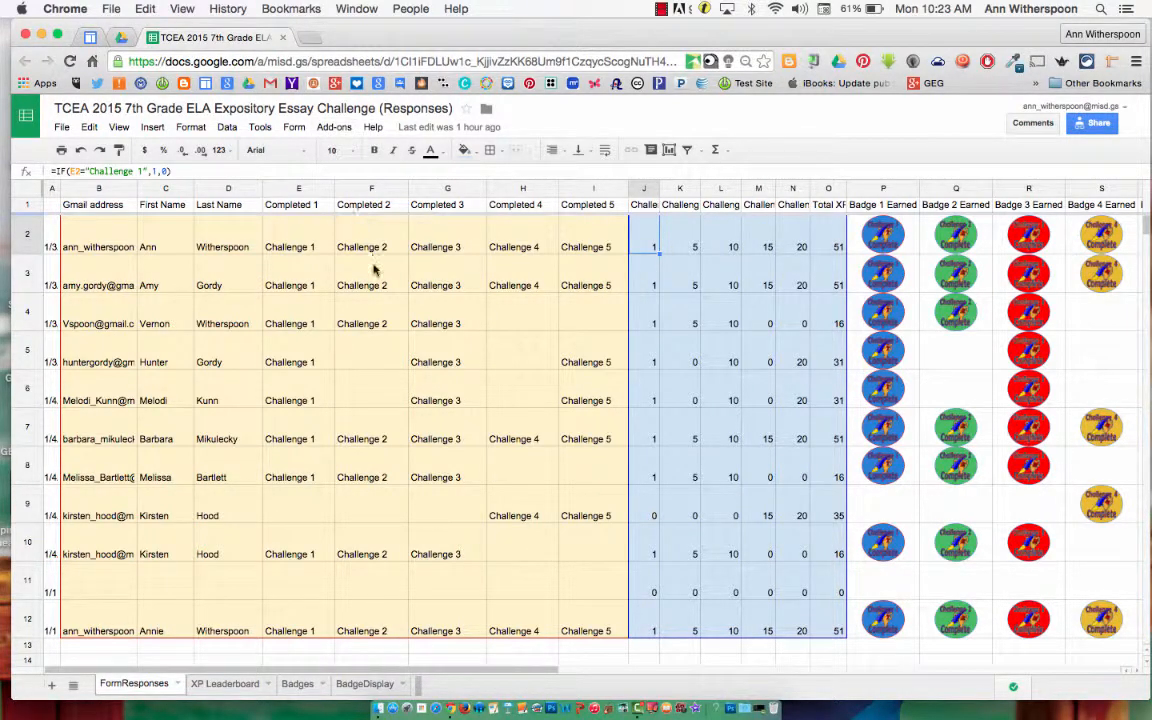
mouse_move(408, 348)
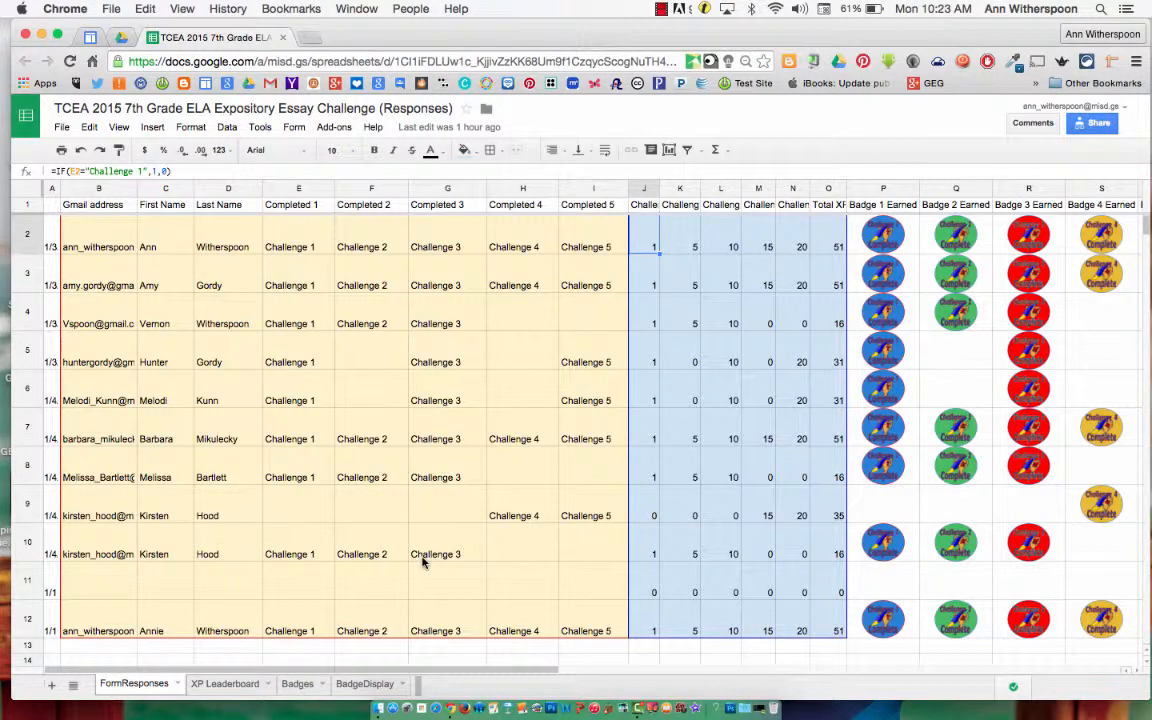
mouse_move(763, 337)
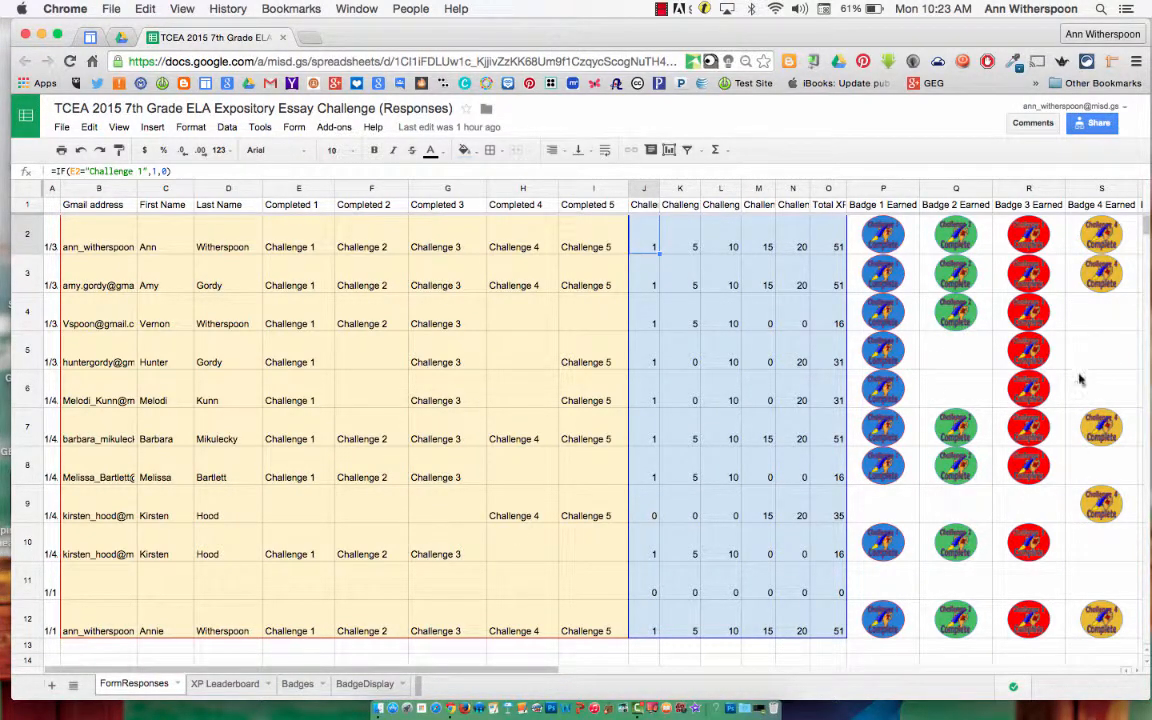
Check the row-2 Challenge 3 points formula, then open the copyDown add-on settings sidebar.
scroll(right, 3)
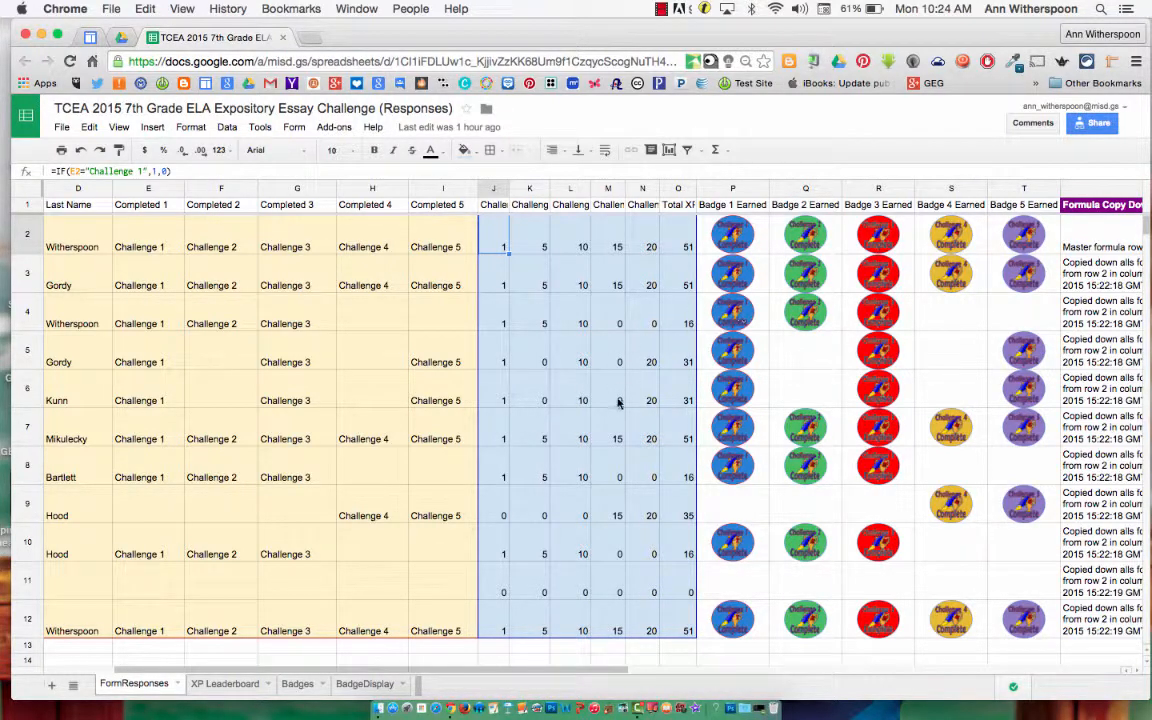
mouse_move(793, 398)
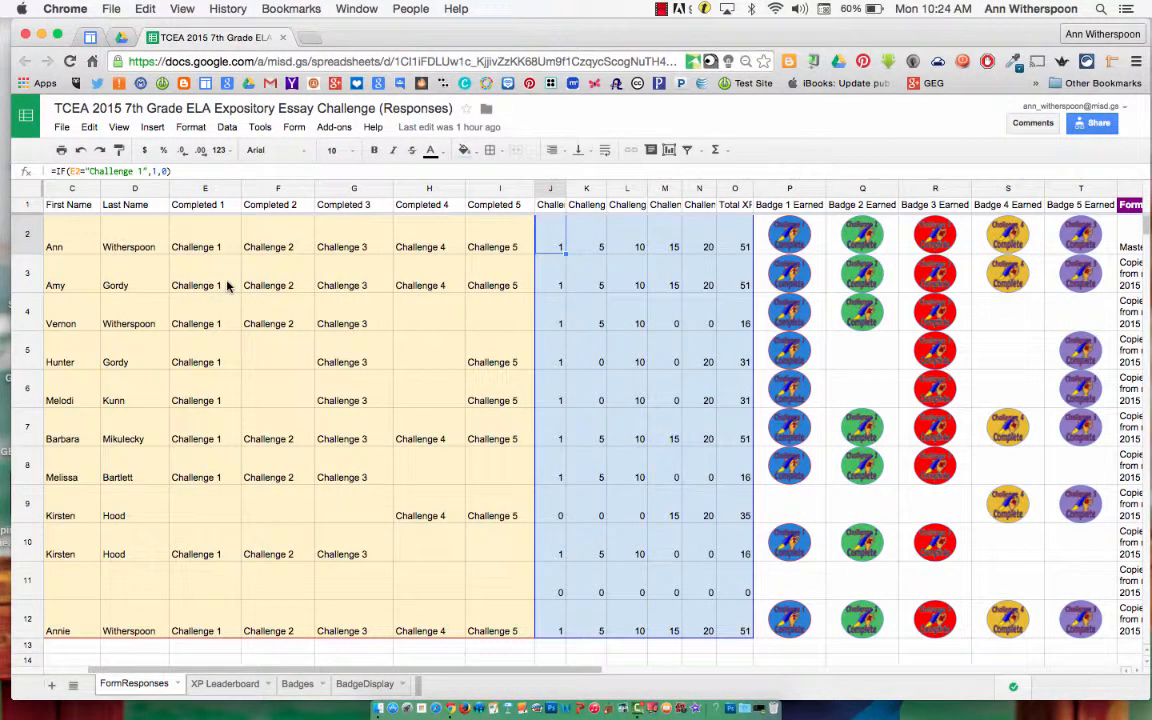
click(586, 246)
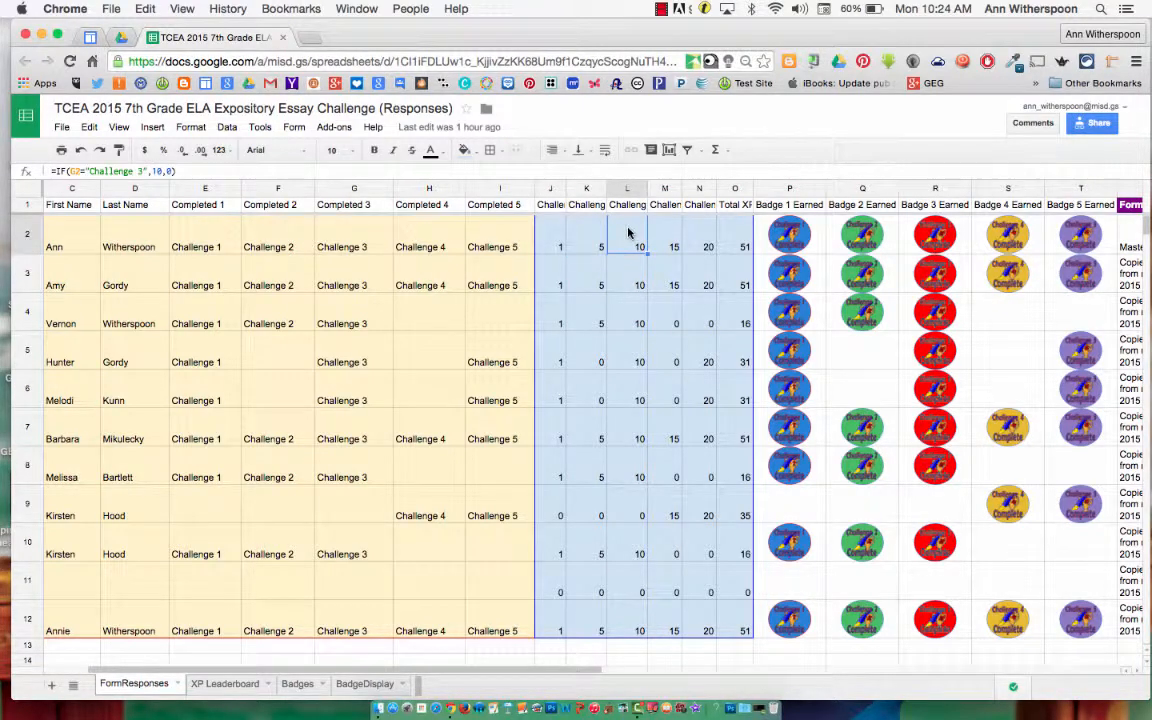
click(334, 127)
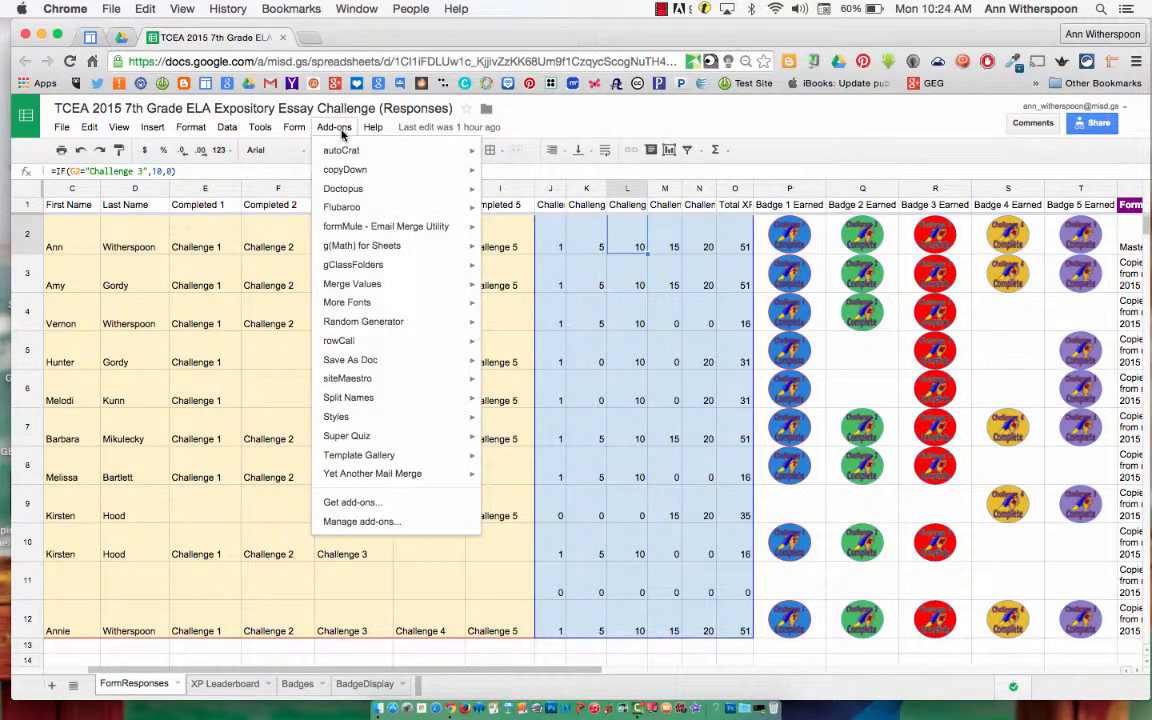
mouse_move(343, 150)
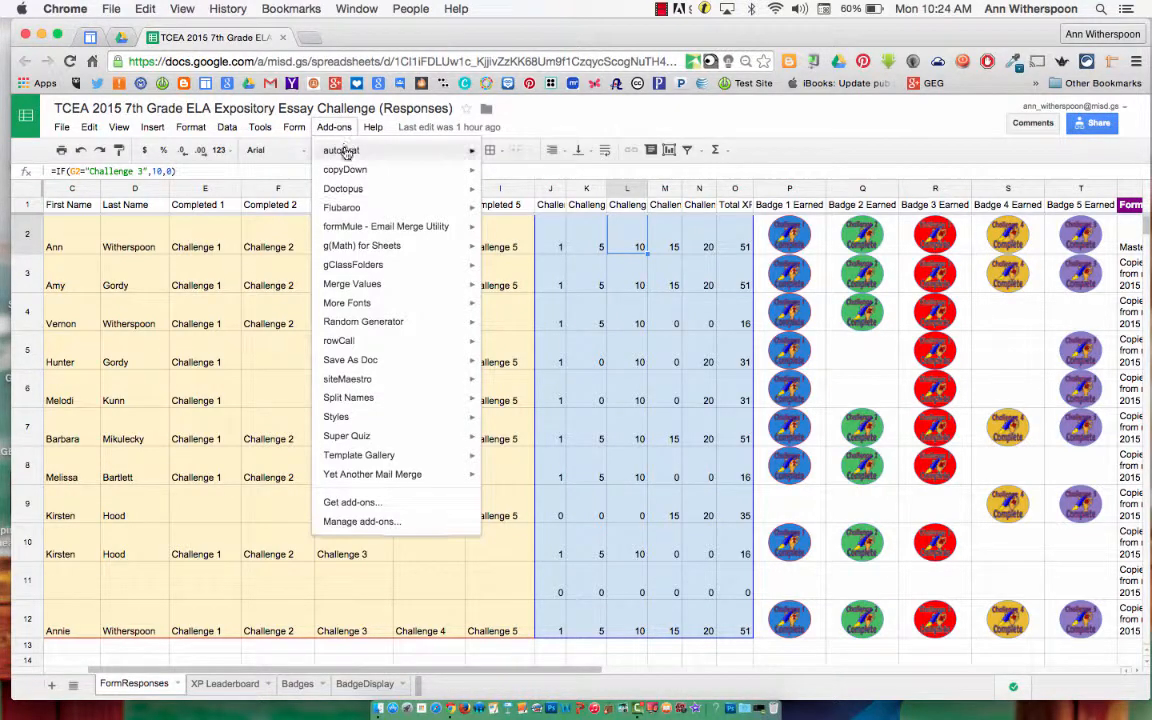
mouse_move(344, 169)
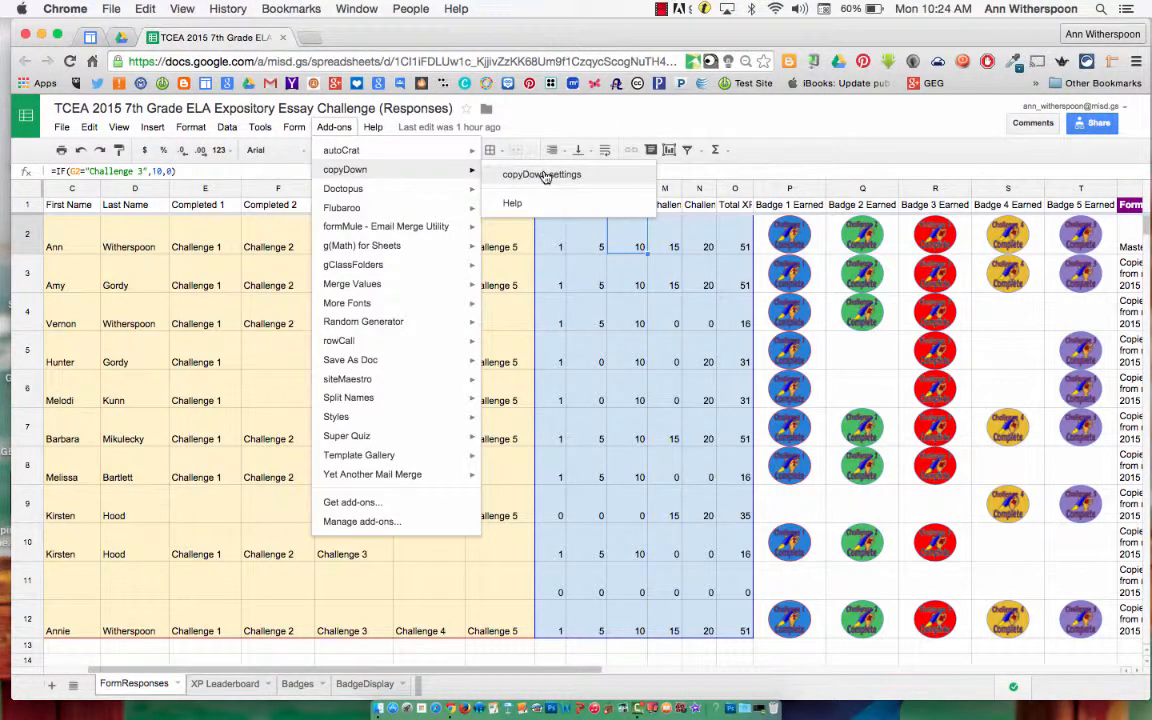
click(520, 174)
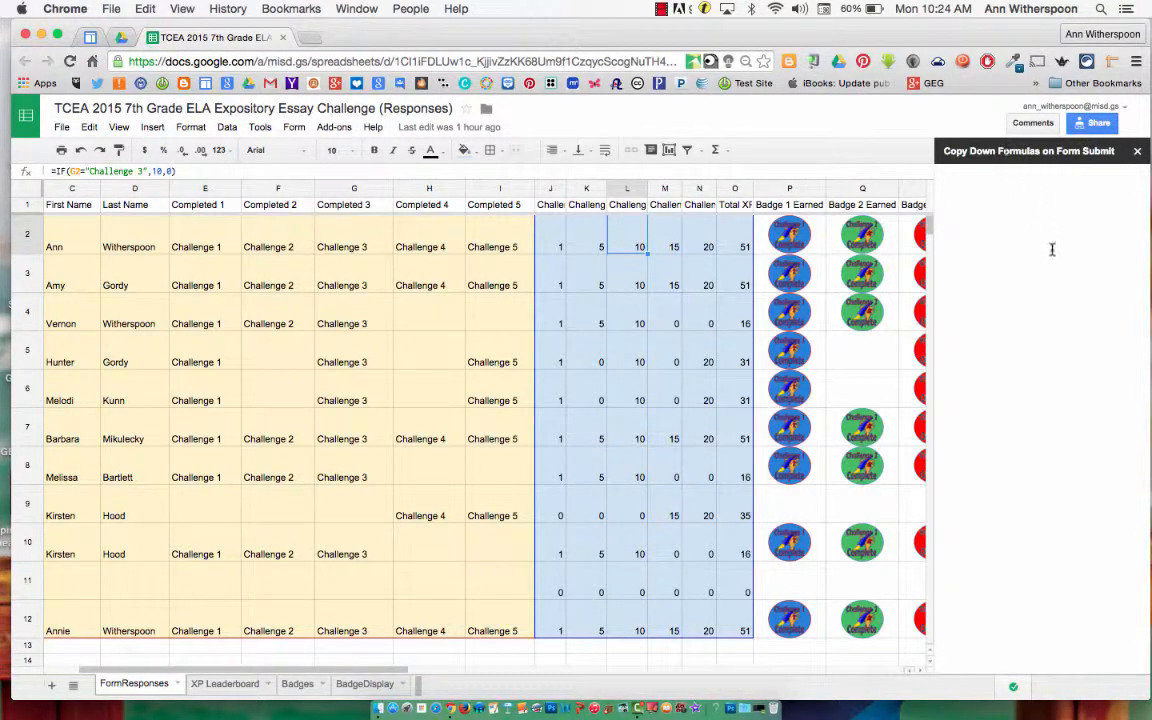
mouse_move(1048, 453)
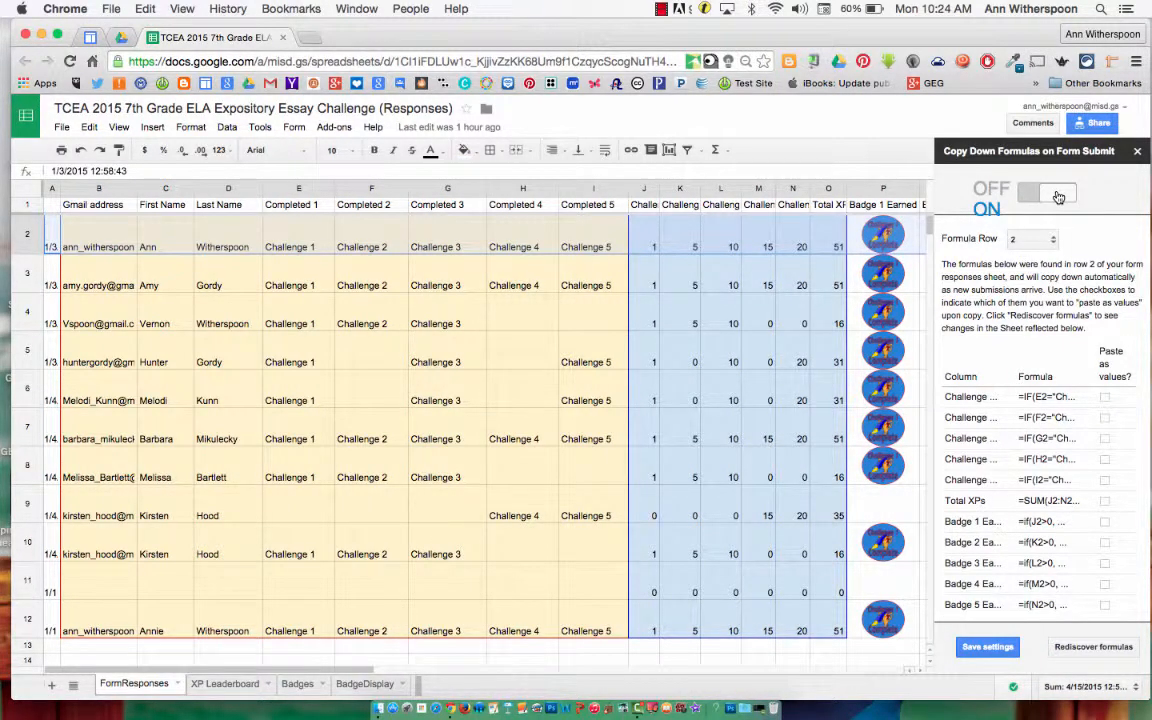
Turn copyDown ON for row-2 formulas, save the settings, and close the sidebar.
click(1045, 192)
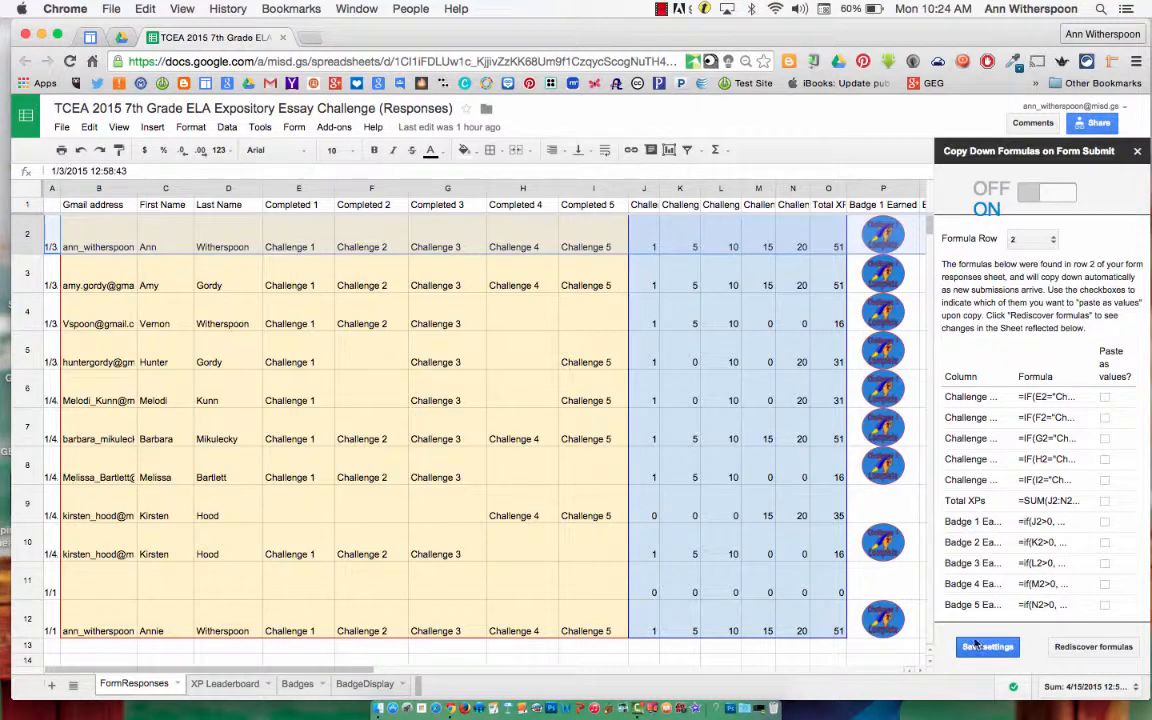
click(987, 647)
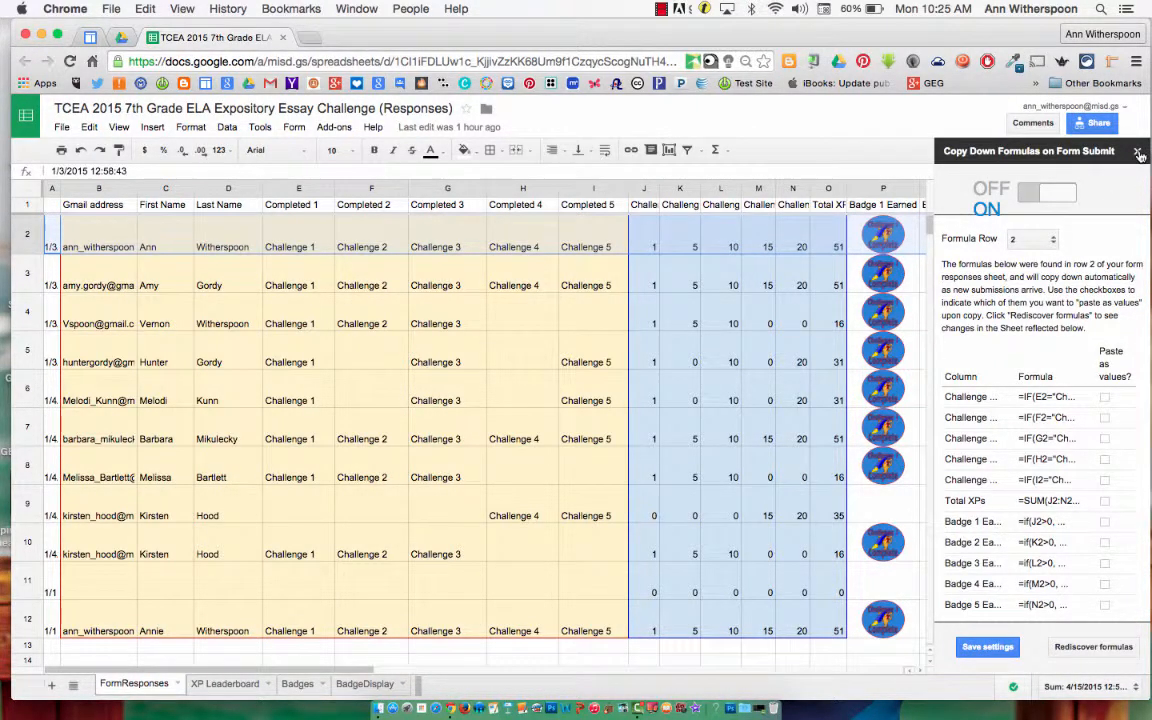
click(1138, 151)
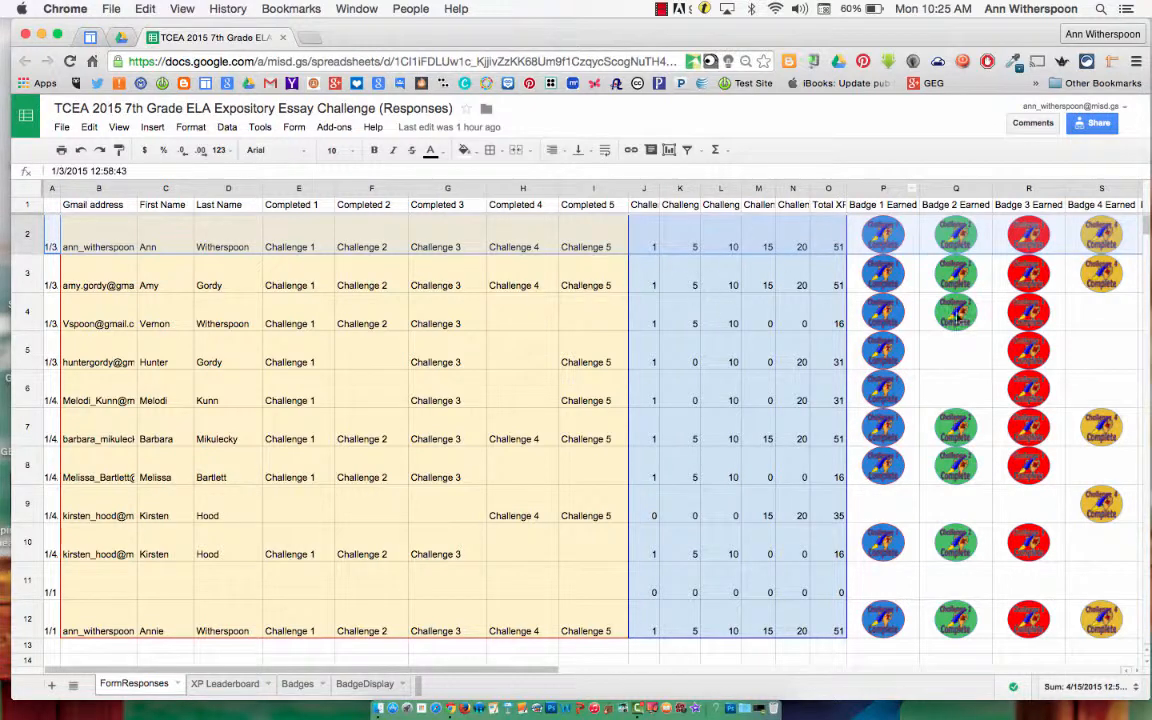
scroll(right, 3)
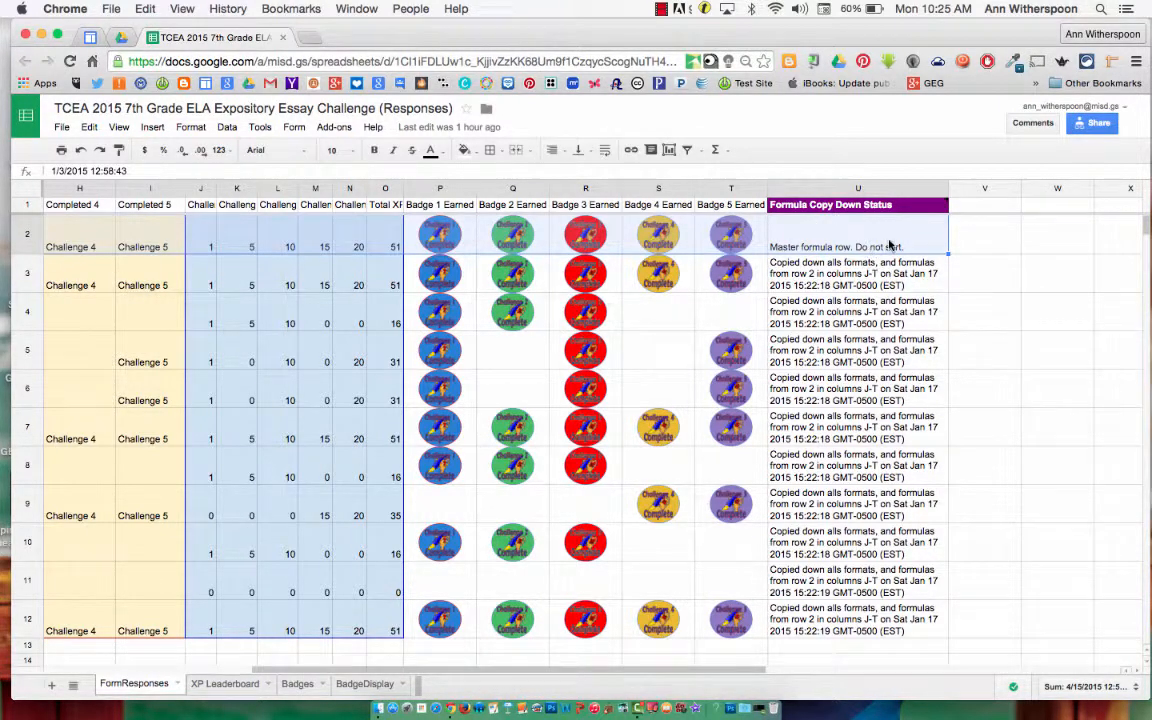
mouse_move(838, 237)
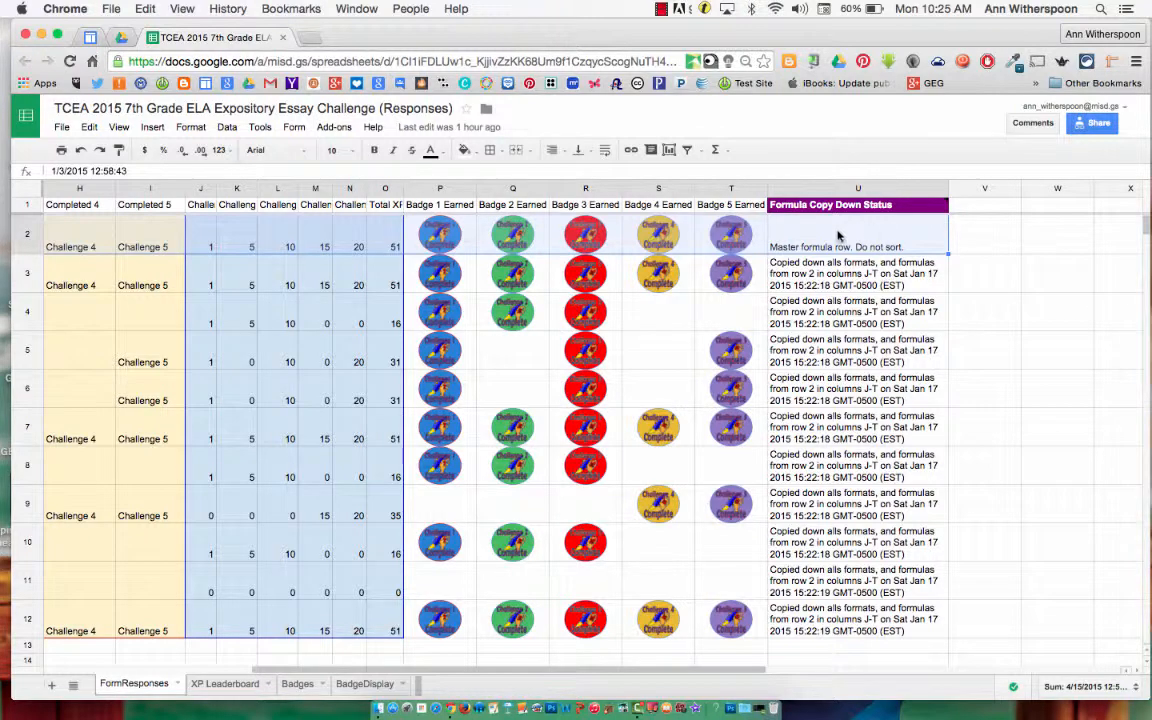